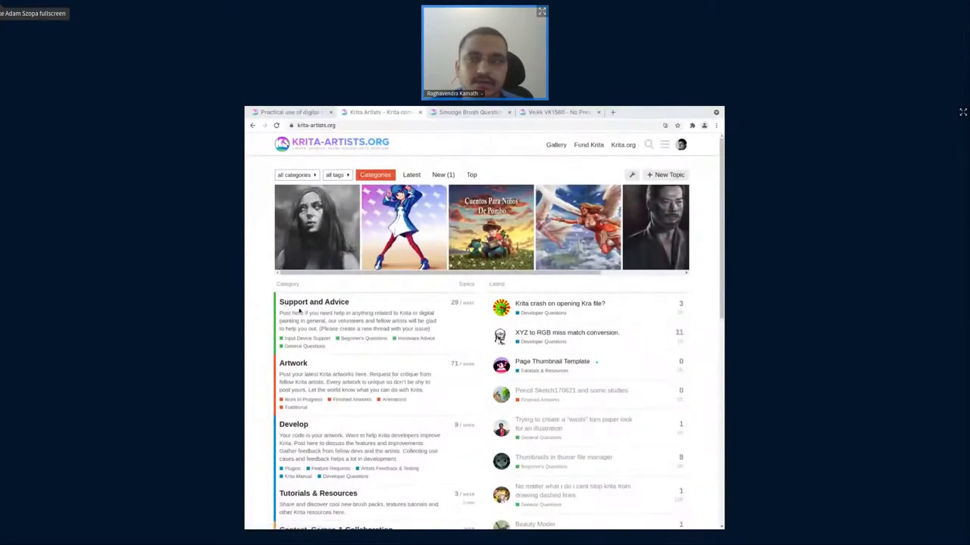
# Open Support and Advice and read 'flattening a layer with fx' from its first post.
pyautogui.click(313, 302)
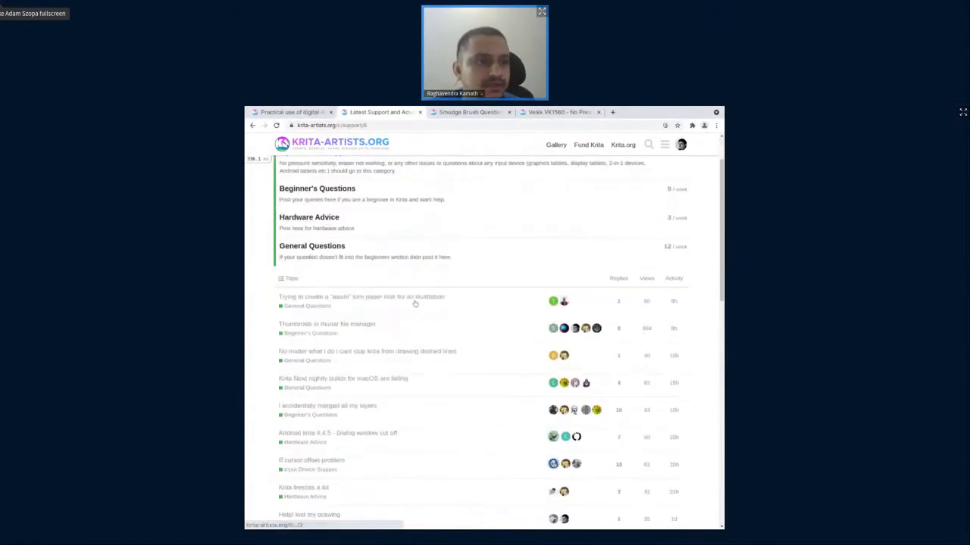
pyautogui.scroll(-3)
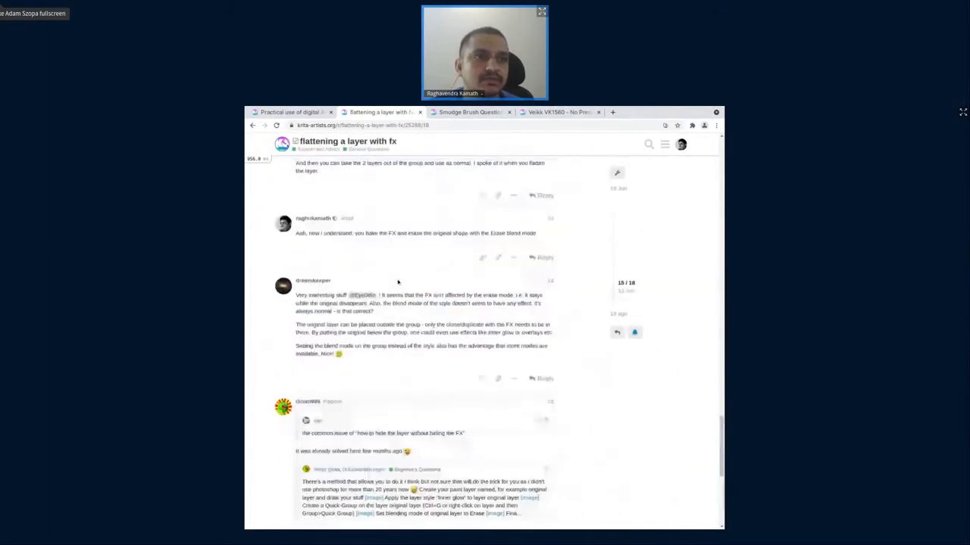
pyautogui.scroll(3)
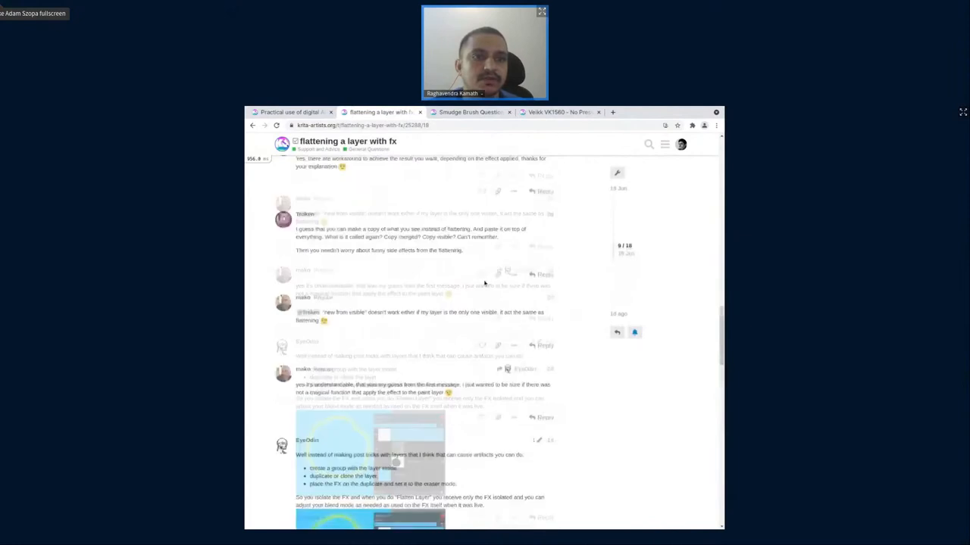
pyautogui.scroll(3)
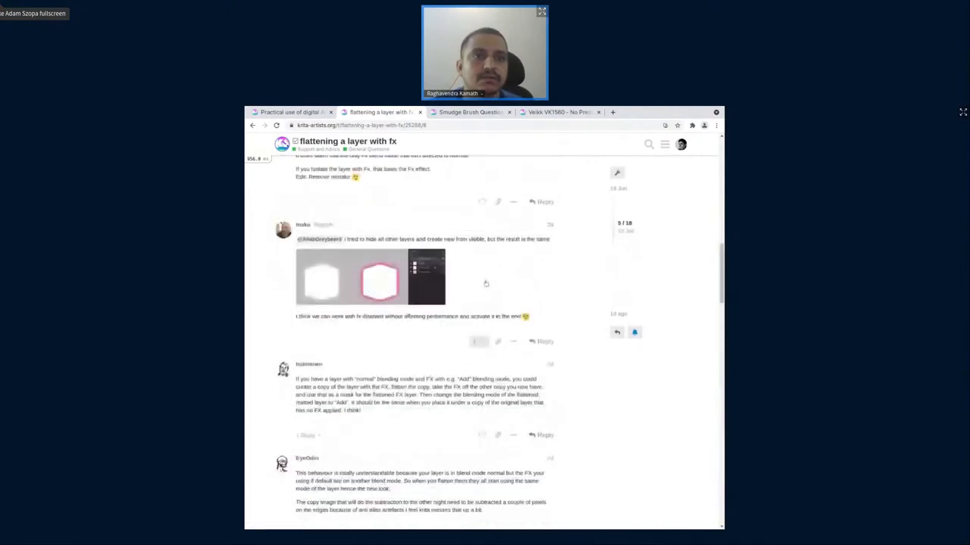
pyautogui.scroll(3)
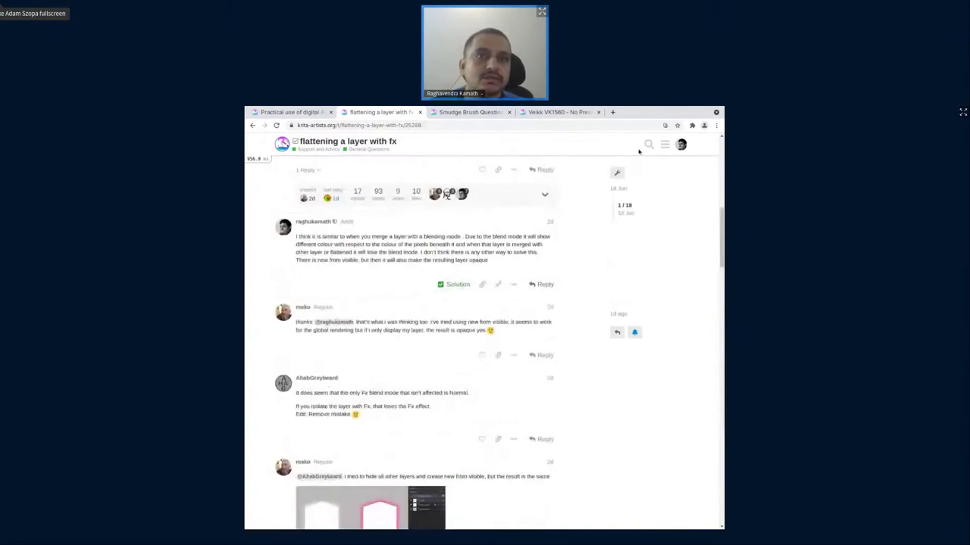
pyautogui.moveTo(648, 145)
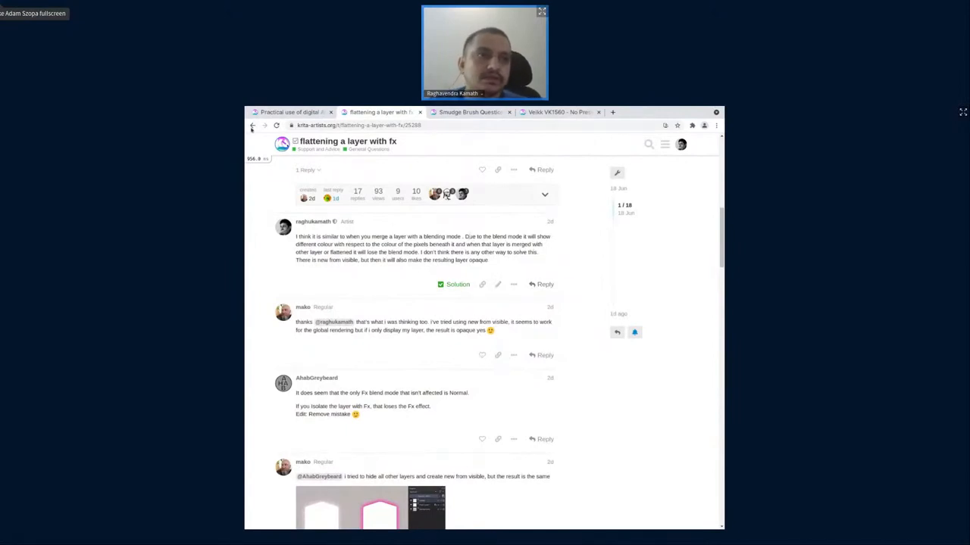
# Go back, then scroll through the featured artwork gallery before returning home.
pyautogui.click(253, 125)
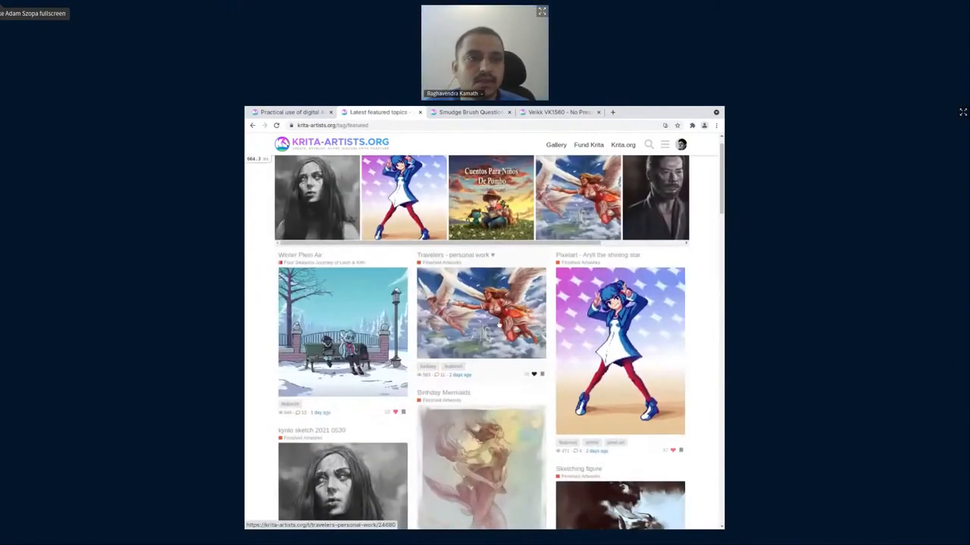
pyautogui.scroll(-3)
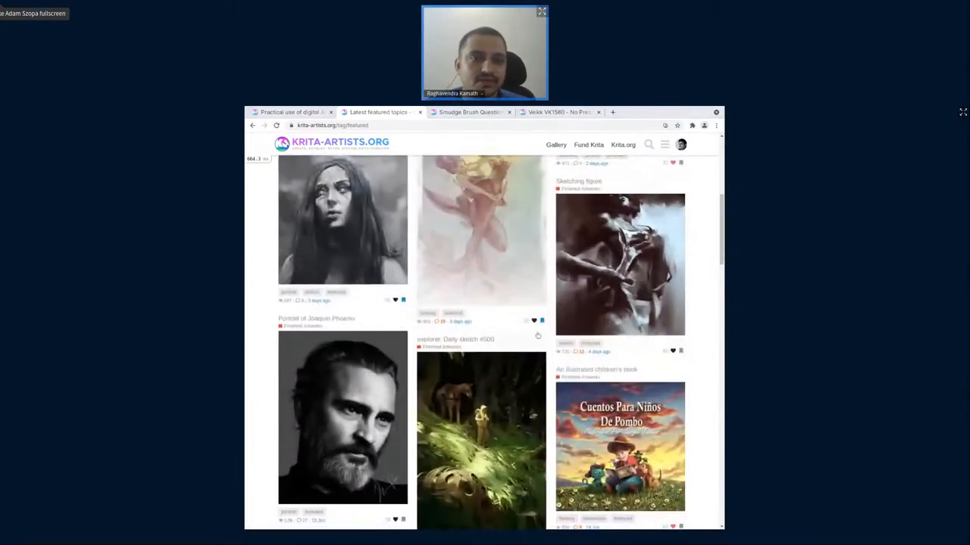
pyautogui.scroll(-3)
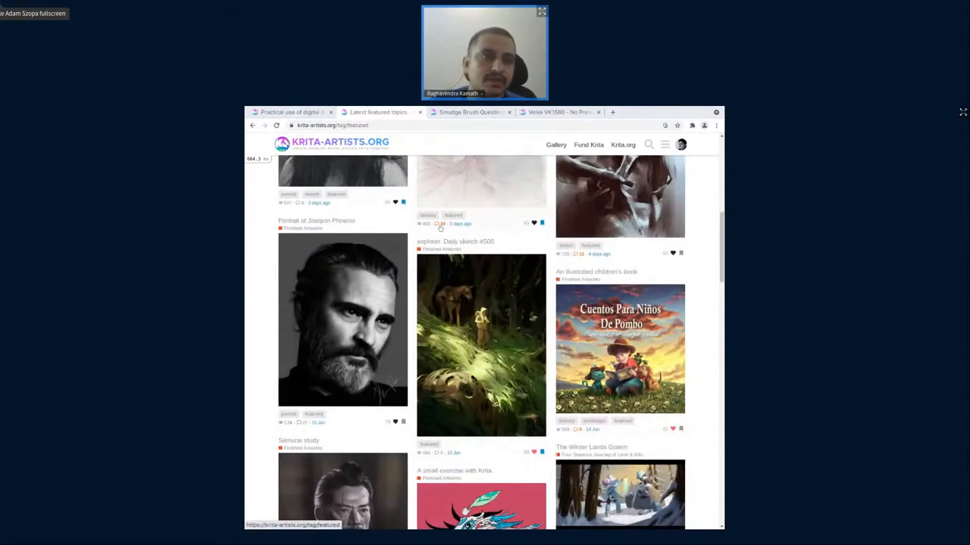
pyautogui.moveTo(481, 345)
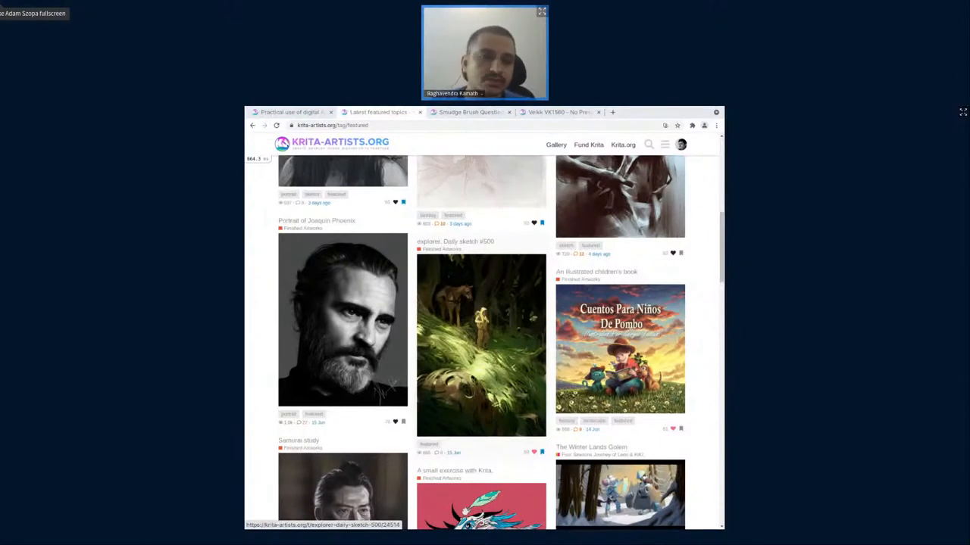
pyautogui.scroll(-3)
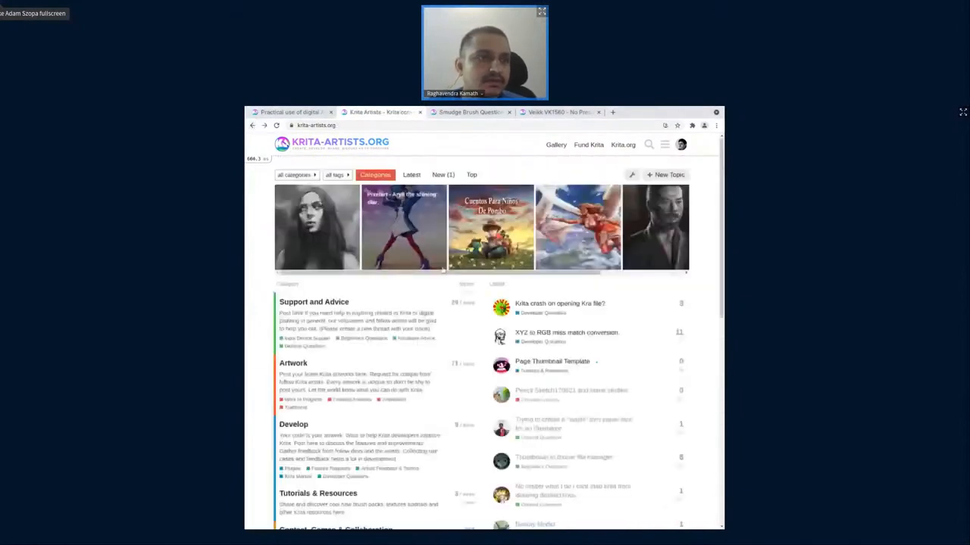
# Open the 'Four Seasons Journey of Leon & Kiki' subcategory and scroll through its entries.
pyautogui.scroll(-3)
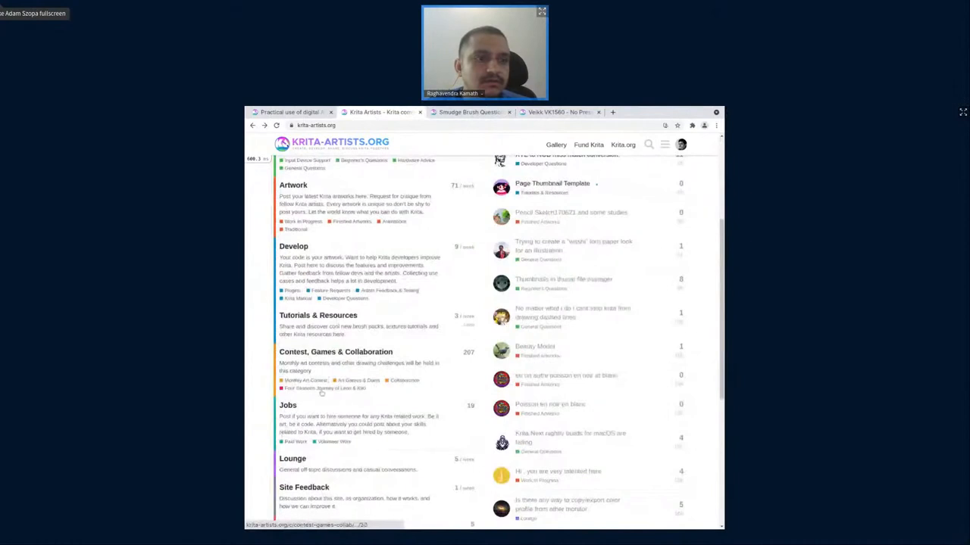
pyautogui.click(324, 388)
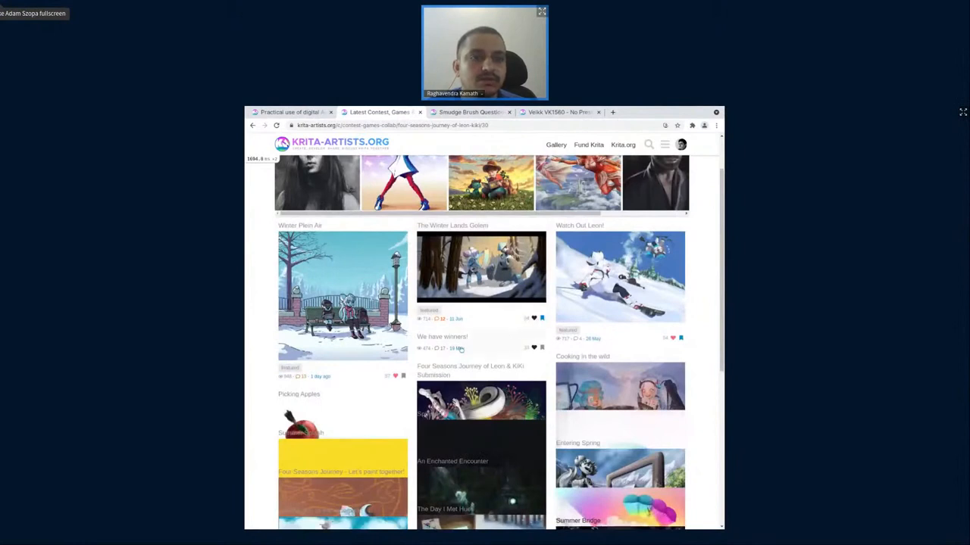
pyautogui.scroll(-3)
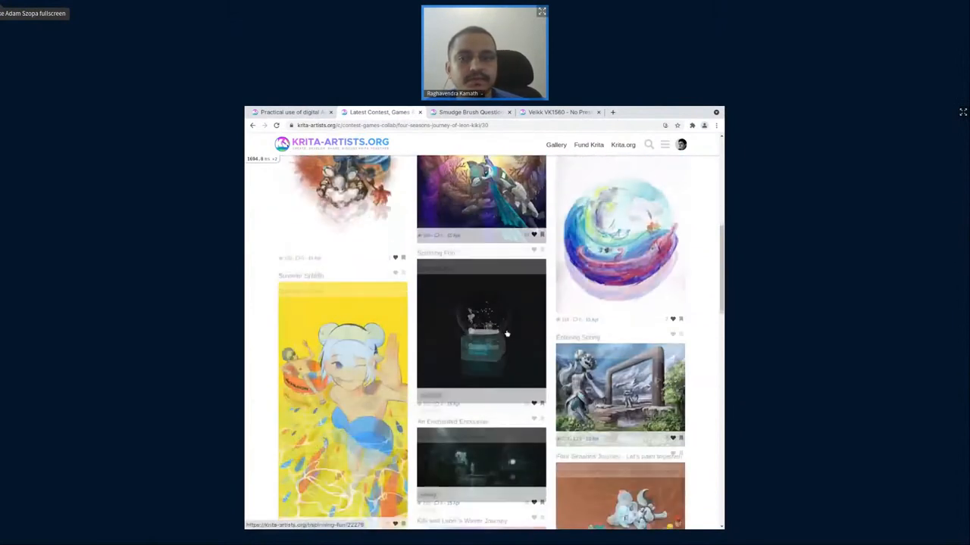
pyautogui.scroll(-3)
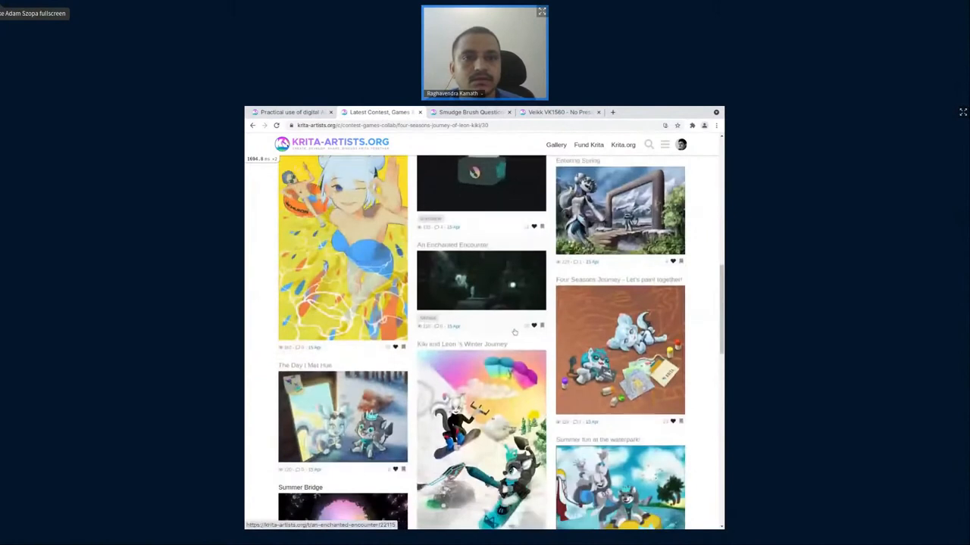
pyautogui.scroll(-3)
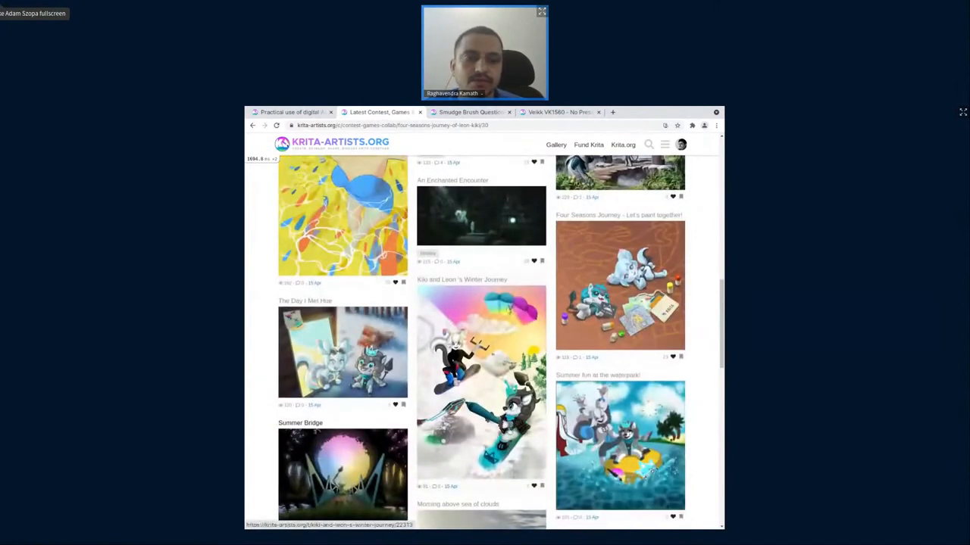
pyautogui.scroll(-3)
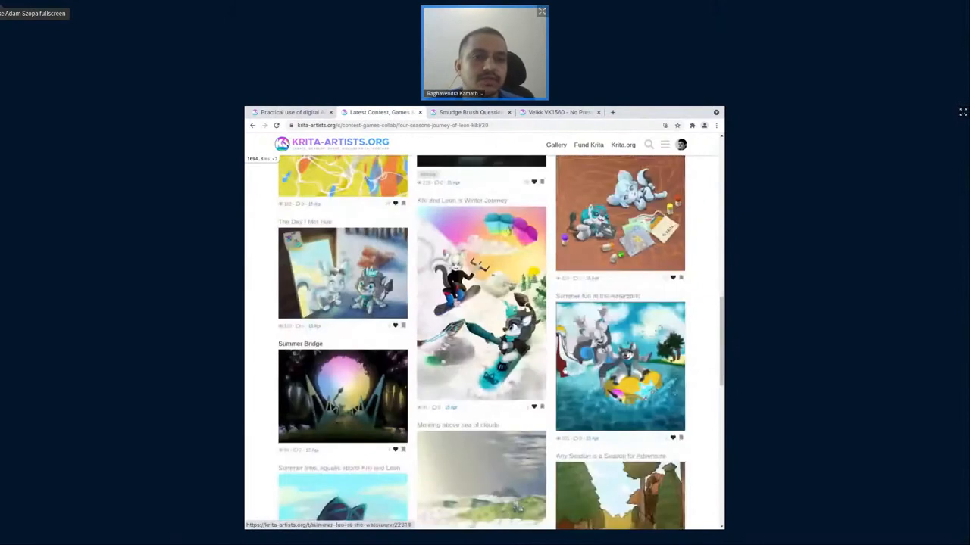
pyautogui.scroll(-3)
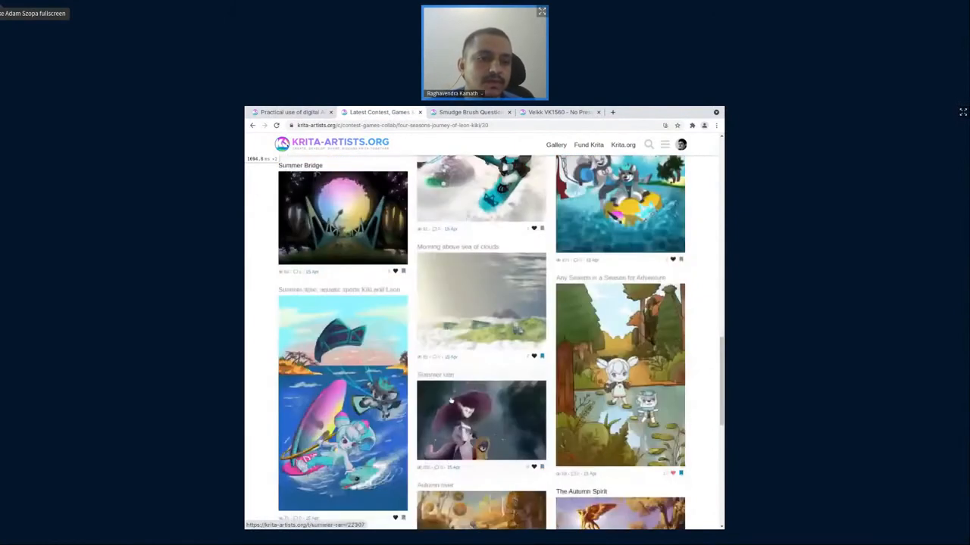
pyautogui.scroll(-3)
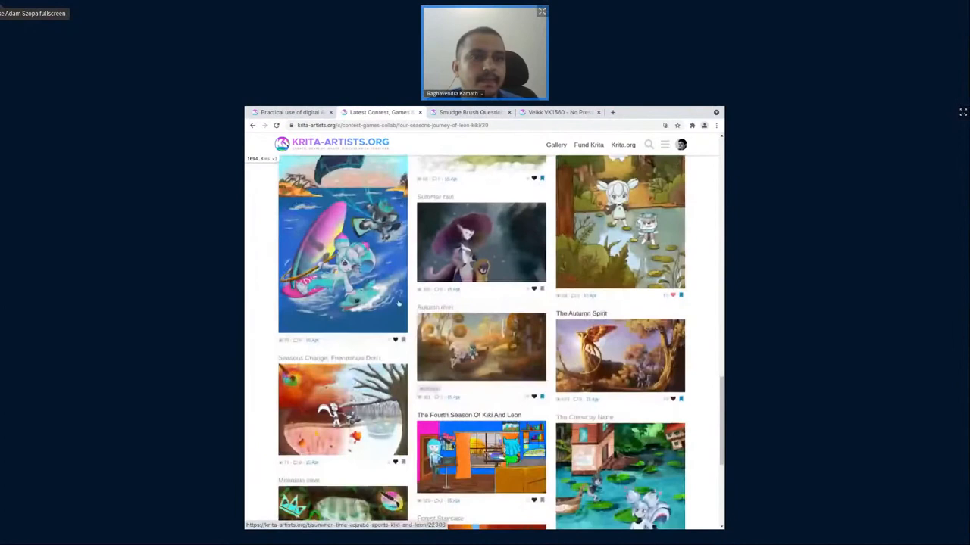
pyautogui.scroll(-3)
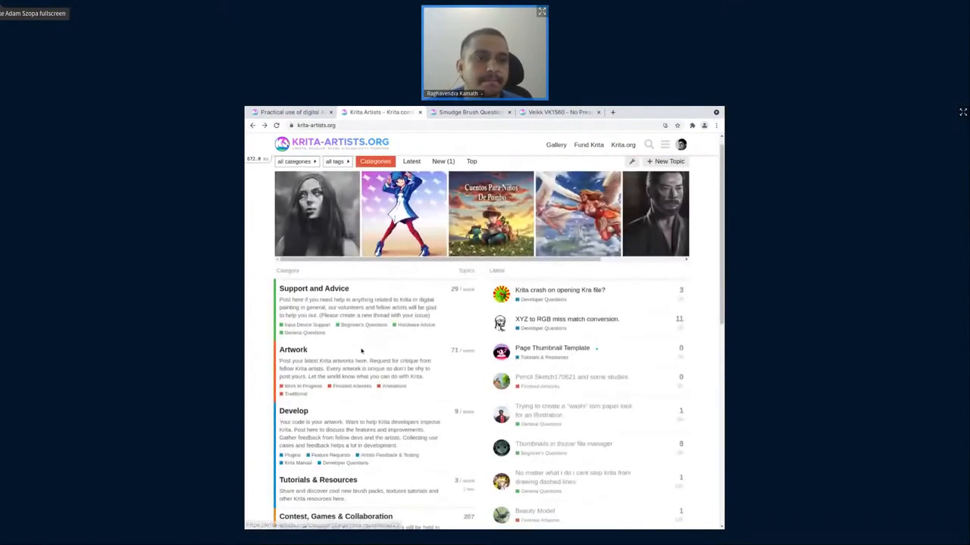
# Scroll the home page down to the category list through Contest, Games & Collaboration and Jobs.
pyautogui.scroll(-3)
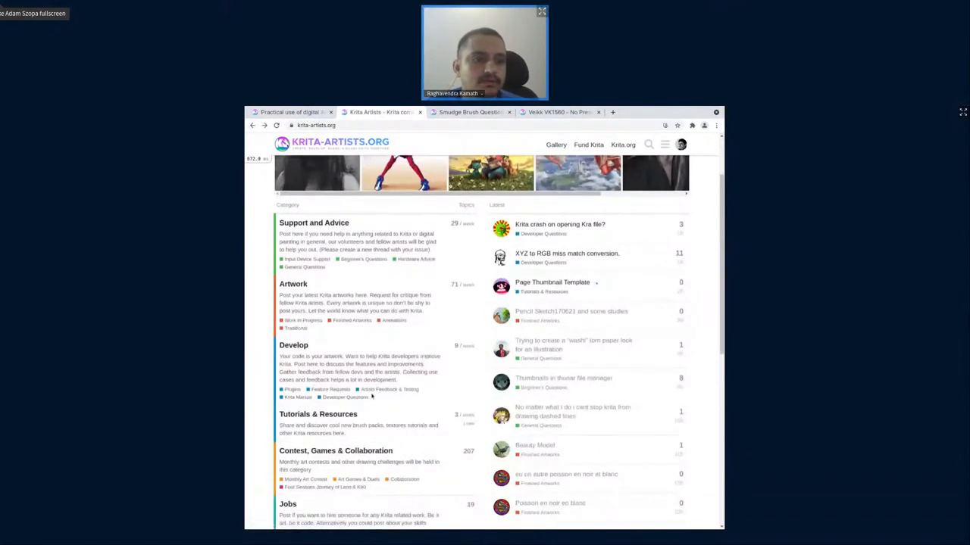
pyautogui.moveTo(297, 397)
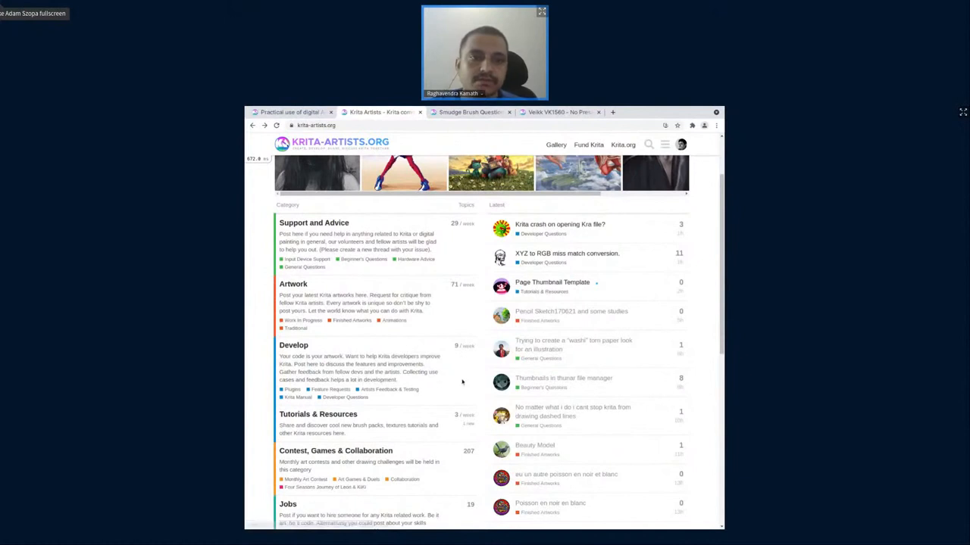
pyautogui.moveTo(525, 382)
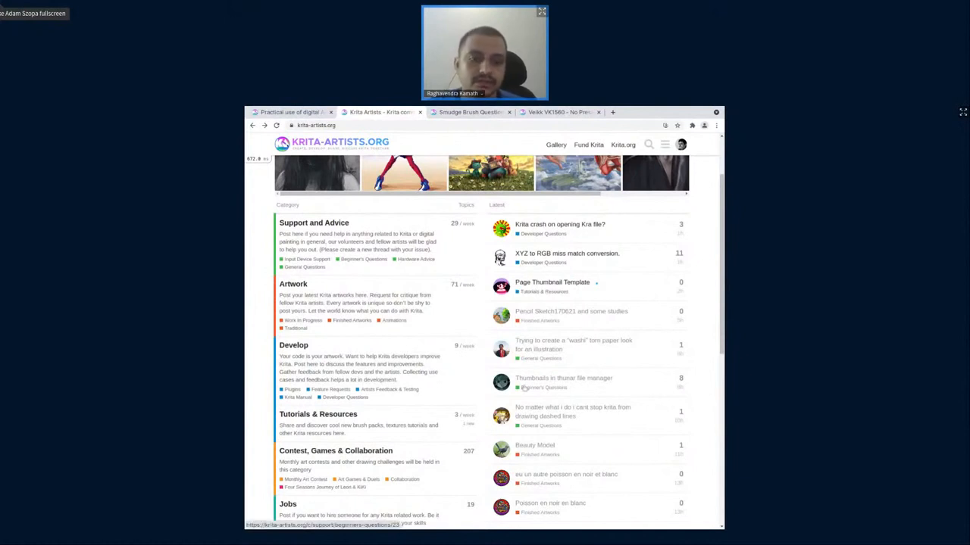